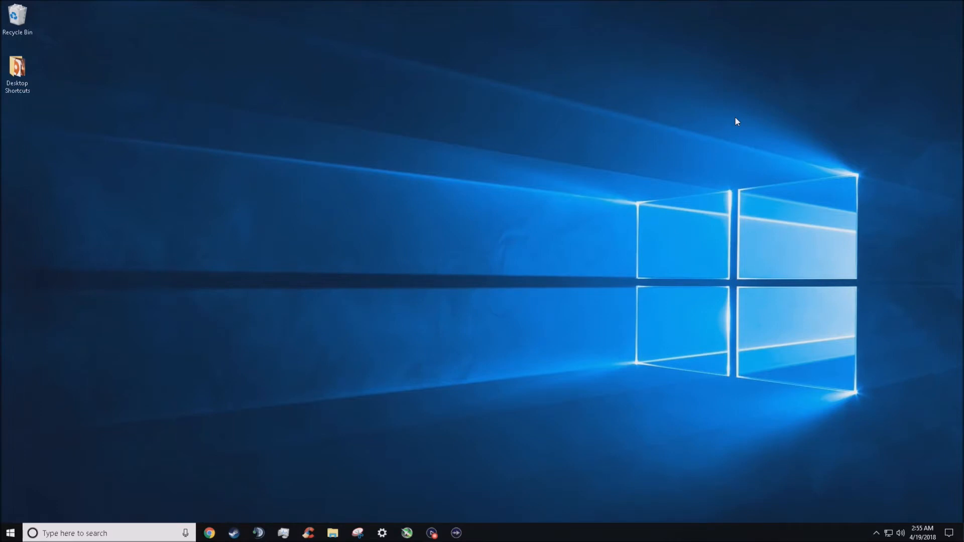
{"action": "mouse_move", "coordinate": [224, 515]}
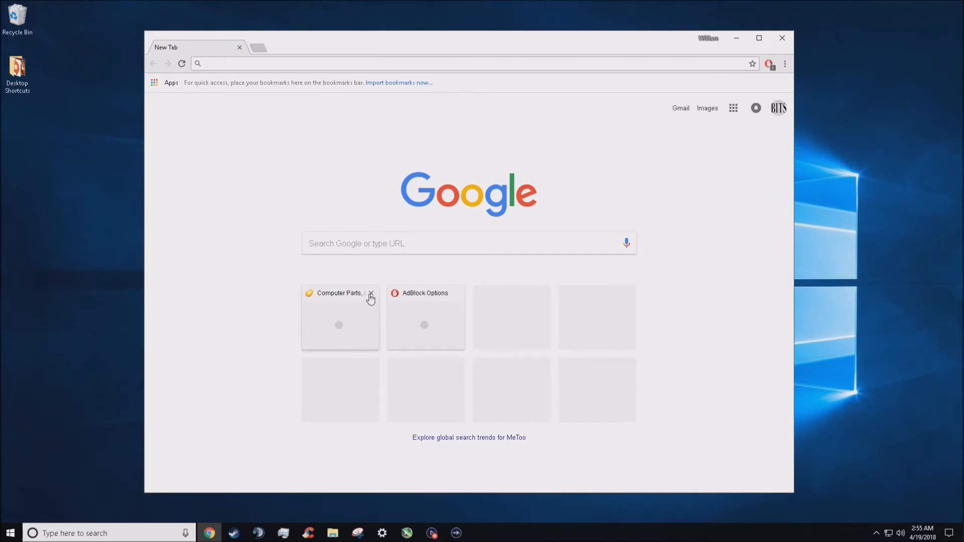
Step: Remove the most-visited thumbnails from Chrome's New Tab page and dismiss the removal notice
{"action": "left_click", "coordinate": [370, 295]}
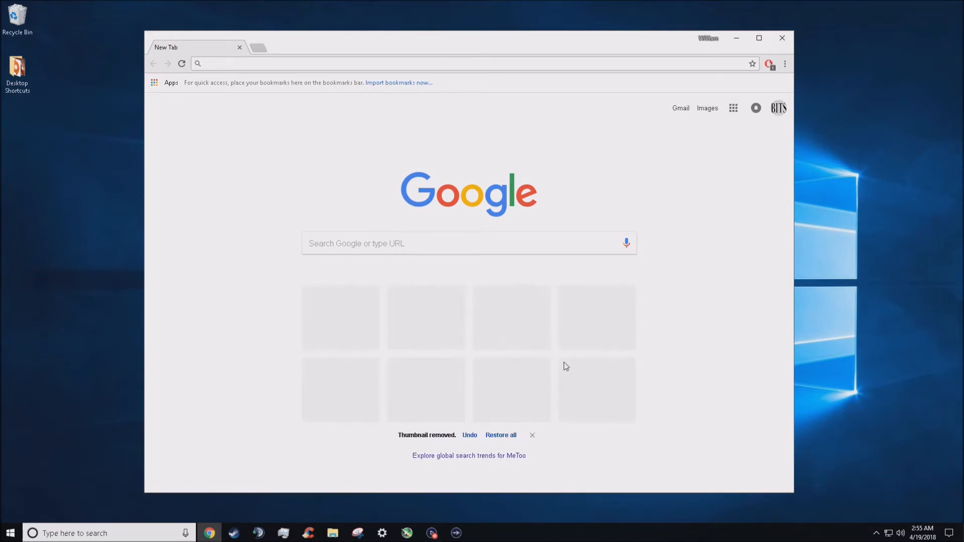
{"action": "left_click", "coordinate": [531, 435]}
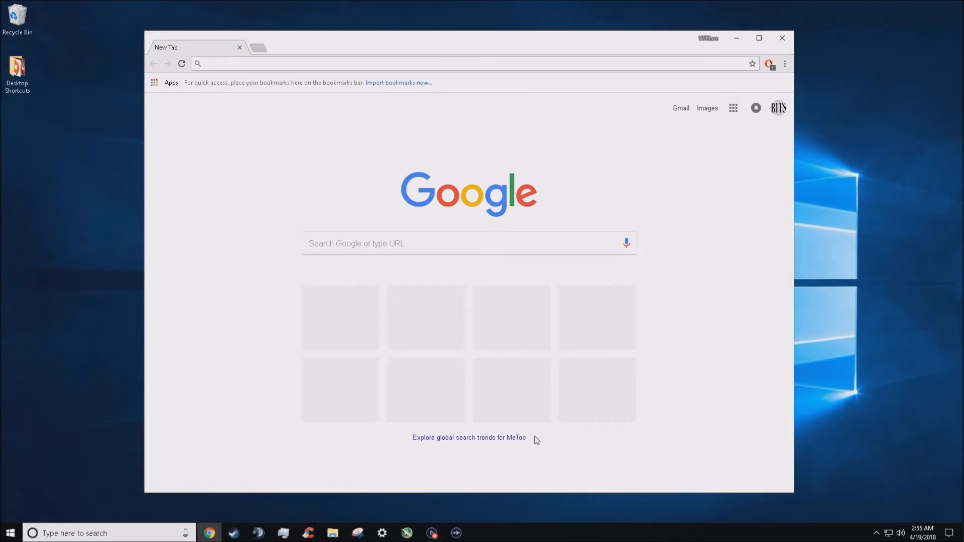
{"action": "mouse_move", "coordinate": [863, 146]}
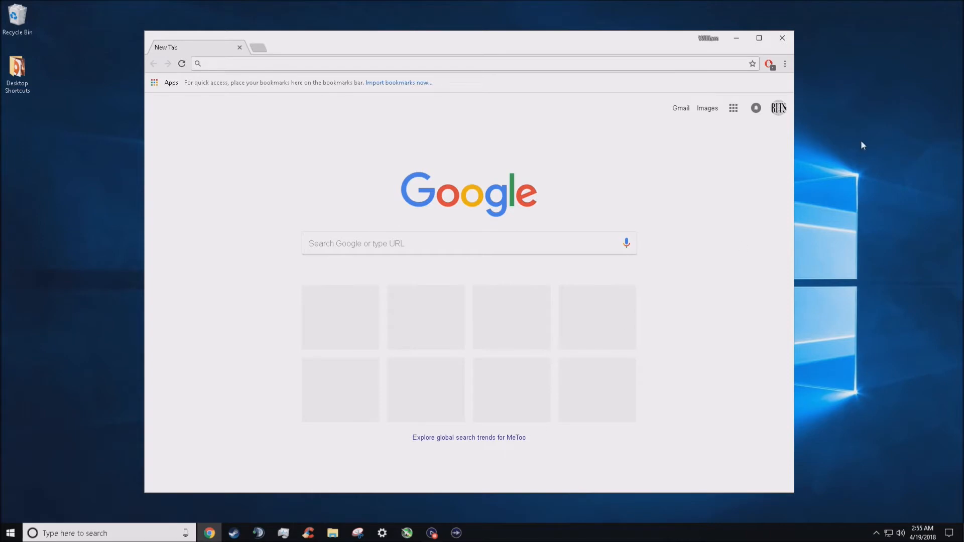
{"action": "mouse_move", "coordinate": [780, 178]}
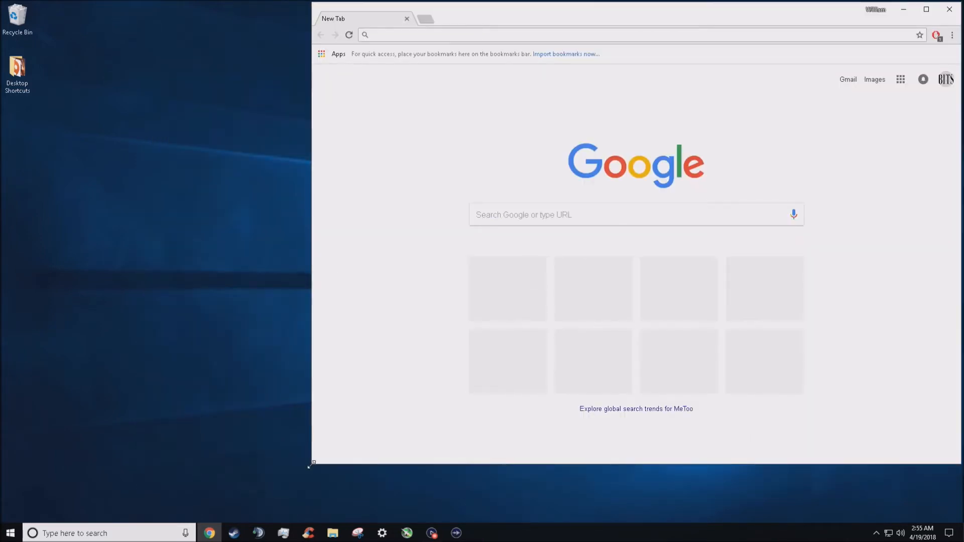
Step: Snap the Chrome window to the right half of the screen
{"action": "left_click_drag", "start_coordinate": [312, 464], "coordinate": [513, 464]}
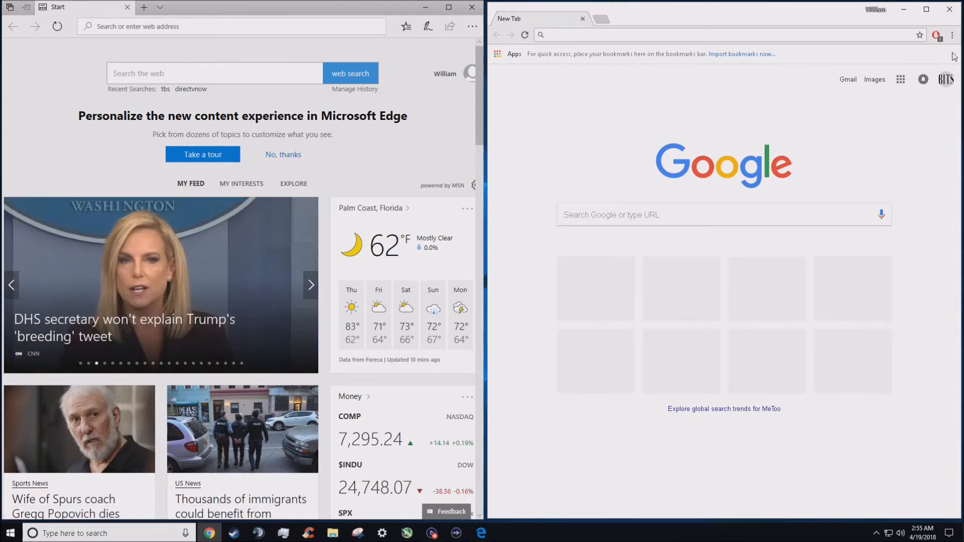
{"action": "mouse_move", "coordinate": [952, 36]}
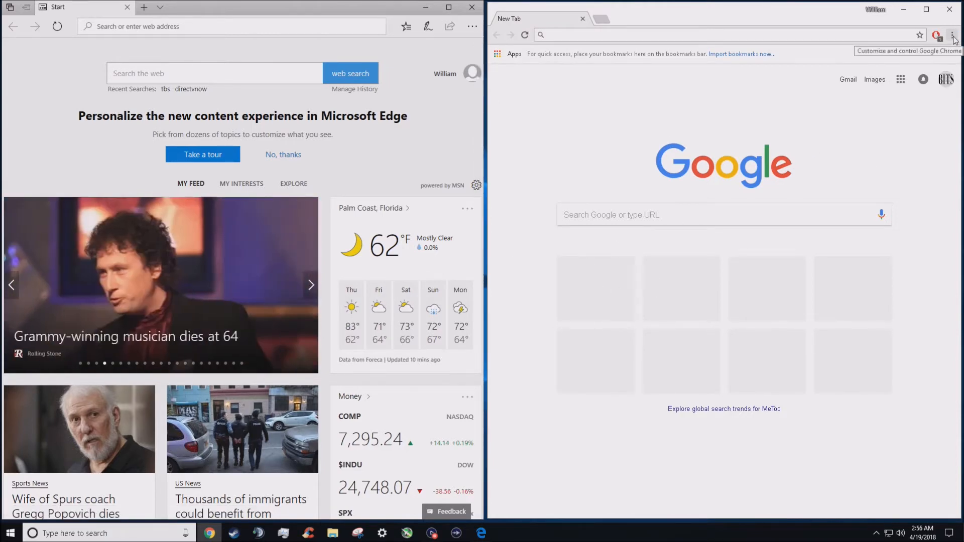
Step: In Chrome Settings, review the address-bar search engine choices, keeping Google selected
{"action": "left_click", "coordinate": [954, 36]}
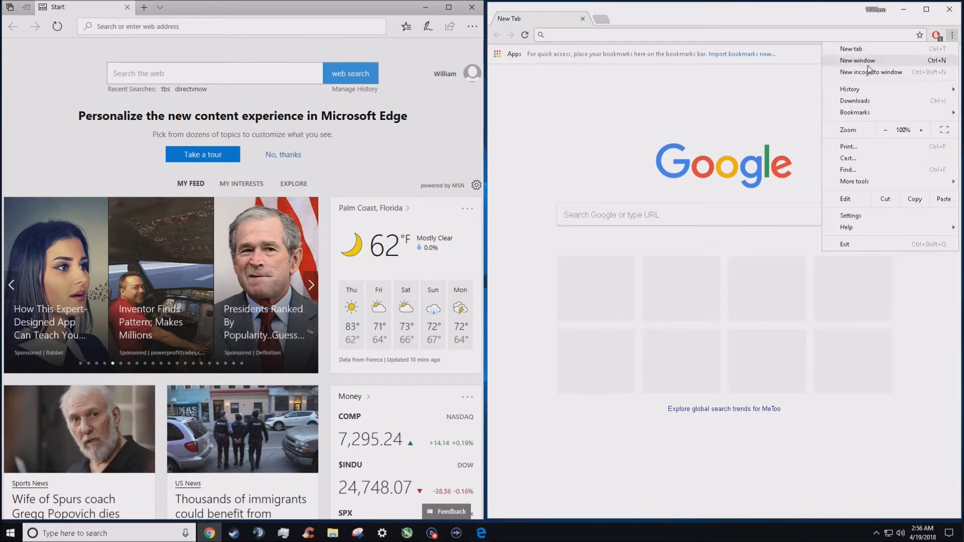
{"action": "mouse_move", "coordinate": [859, 222]}
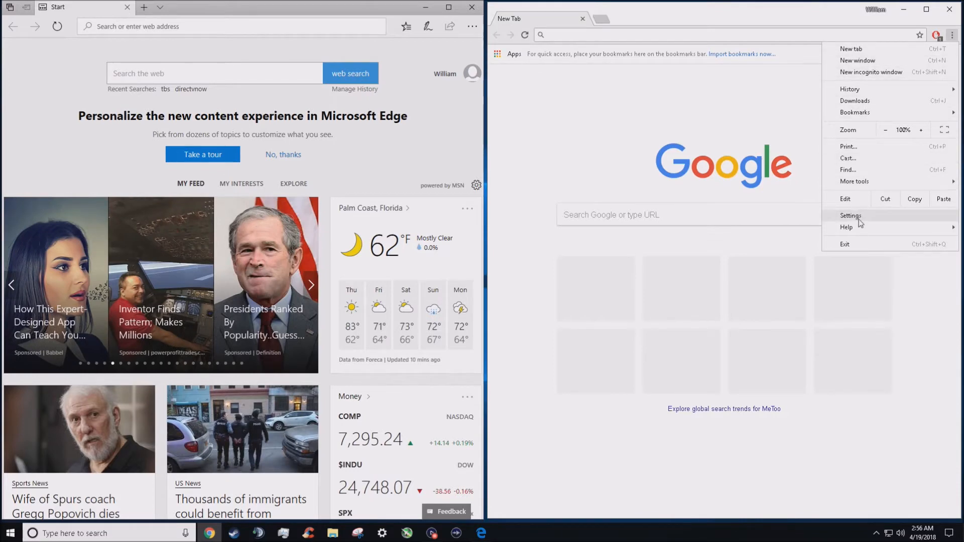
{"action": "left_click", "coordinate": [851, 216]}
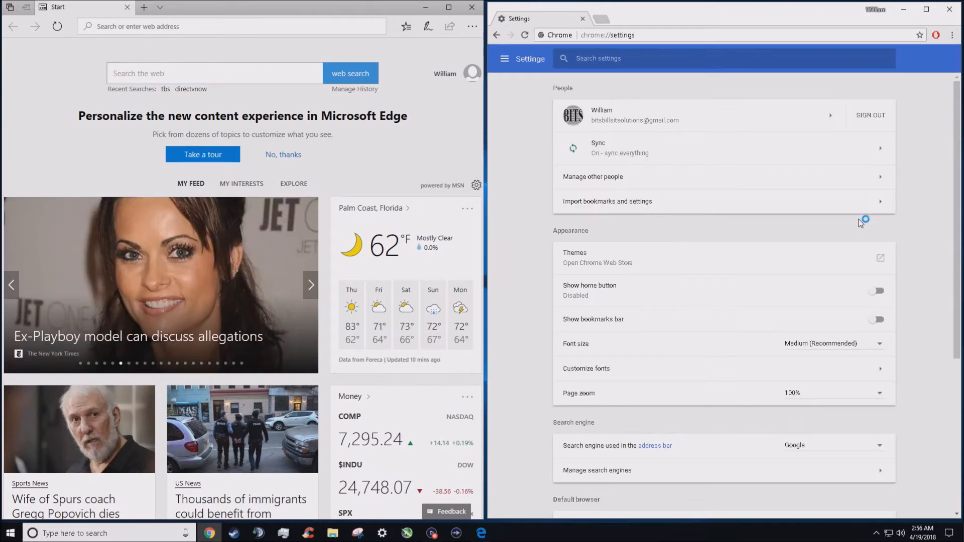
{"action": "mouse_move", "coordinate": [619, 179]}
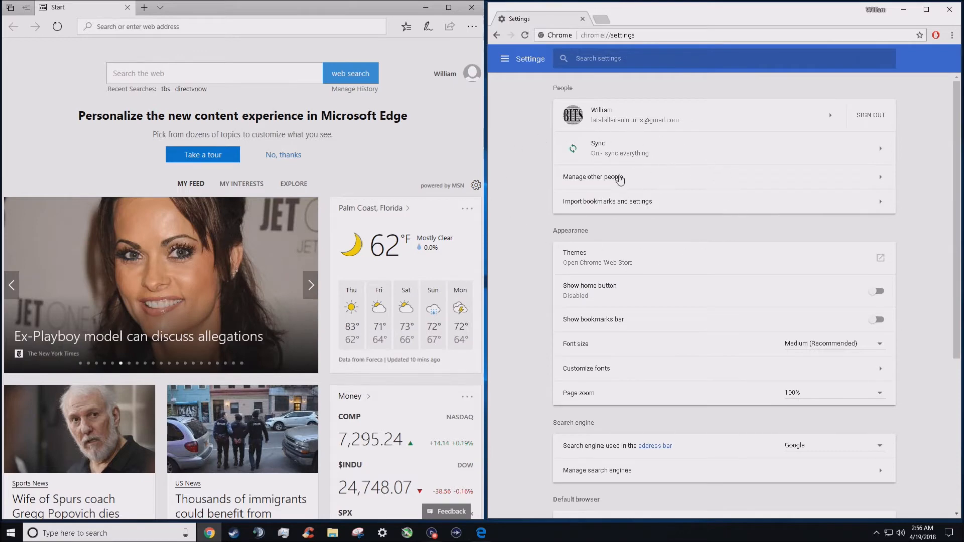
{"action": "scroll", "scroll_direction": "down", "scroll_amount": 3}
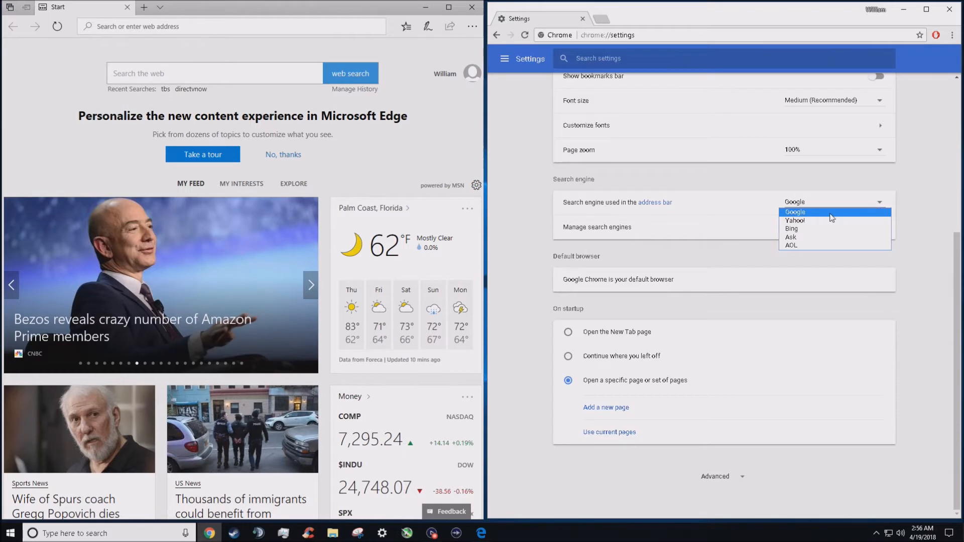
{"action": "left_click", "coordinate": [796, 212]}
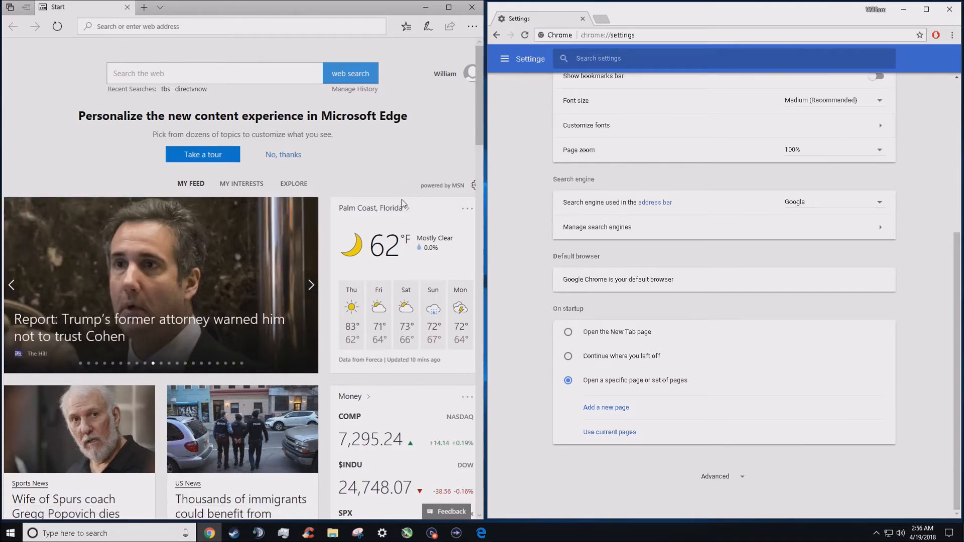
{"action": "left_click", "coordinate": [833, 202]}
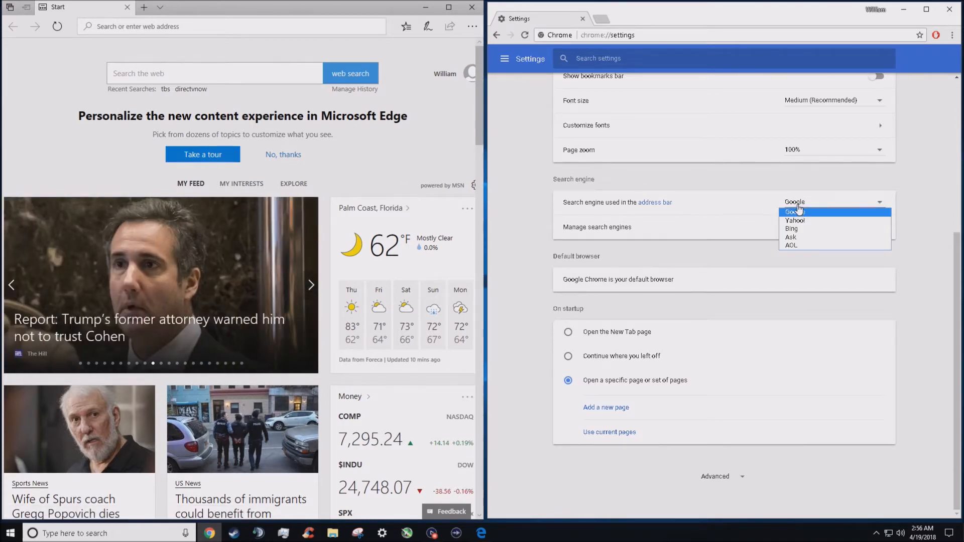
Step: Check the search engine list keeps Google as default, then return to main settings
{"action": "left_click", "coordinate": [795, 211]}
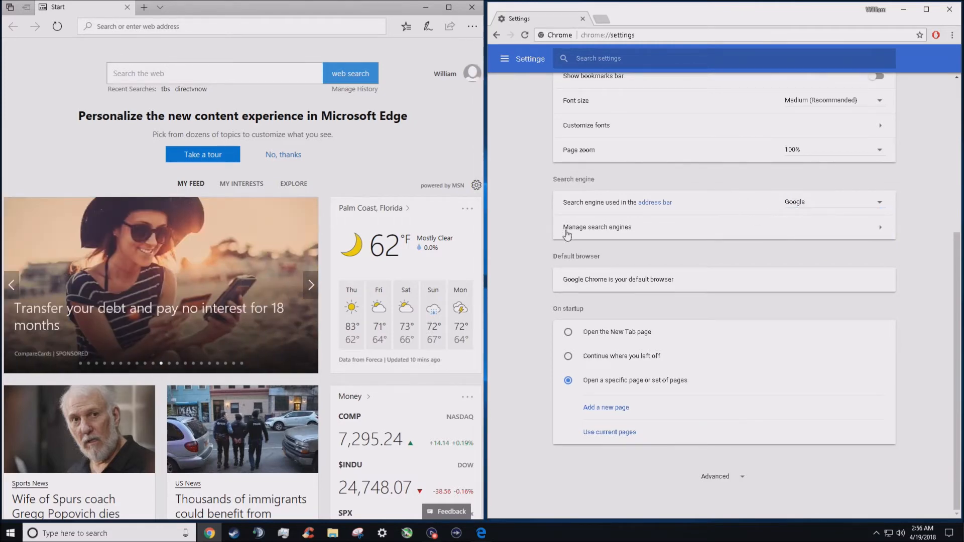
{"action": "mouse_move", "coordinate": [753, 236]}
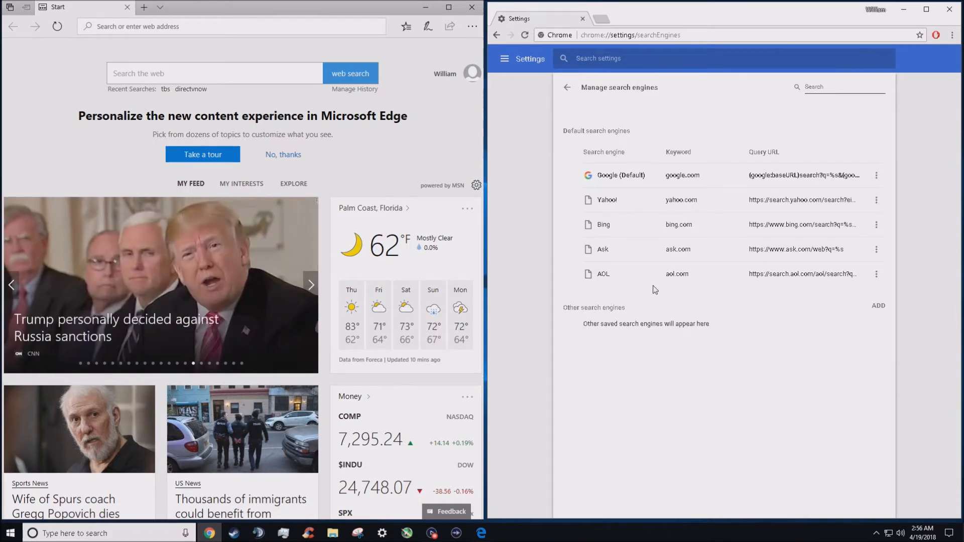
{"action": "mouse_move", "coordinate": [699, 177]}
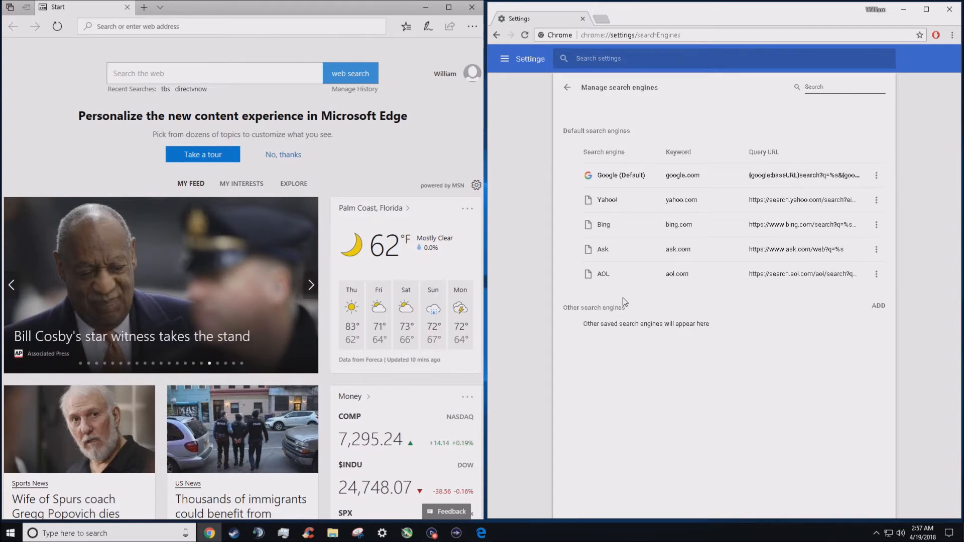
{"action": "mouse_move", "coordinate": [883, 295]}
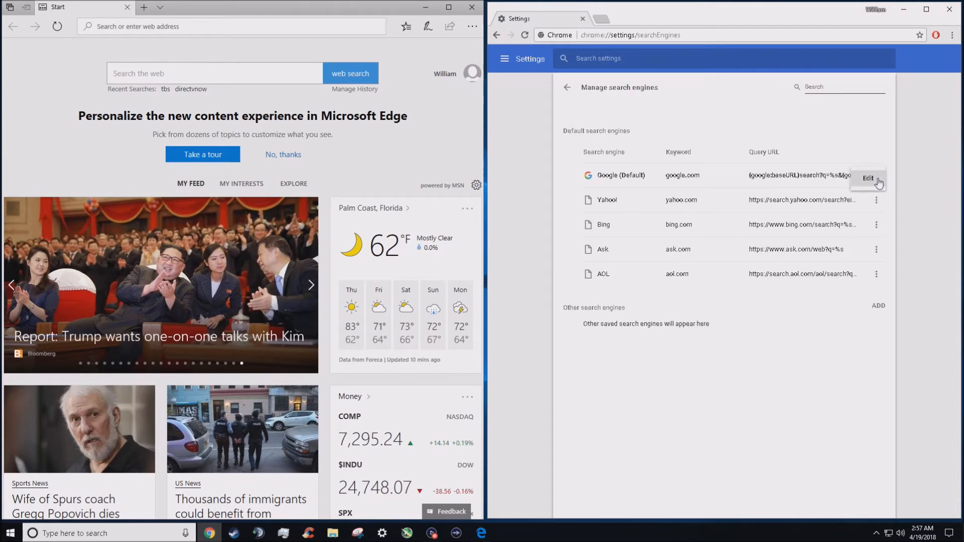
{"action": "left_click", "coordinate": [876, 200]}
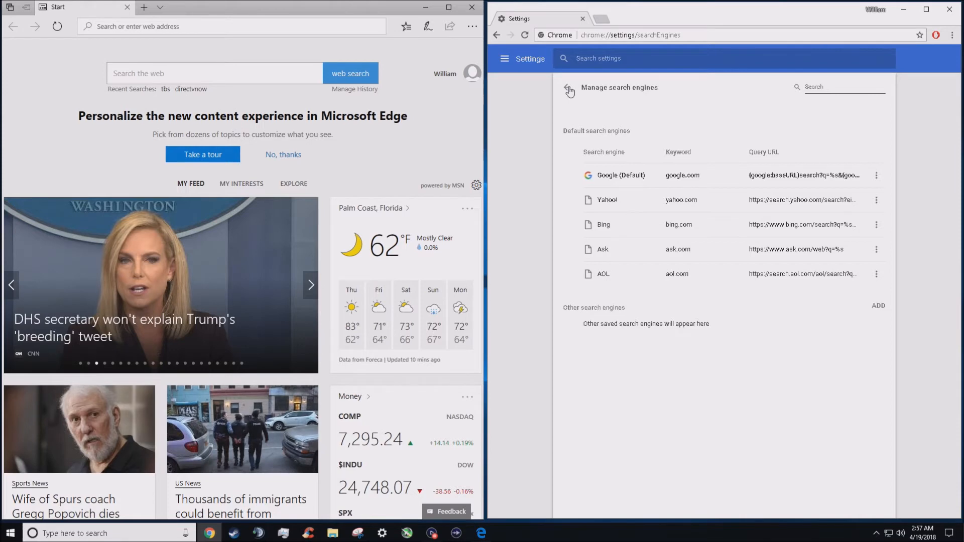
{"action": "left_click", "coordinate": [568, 90]}
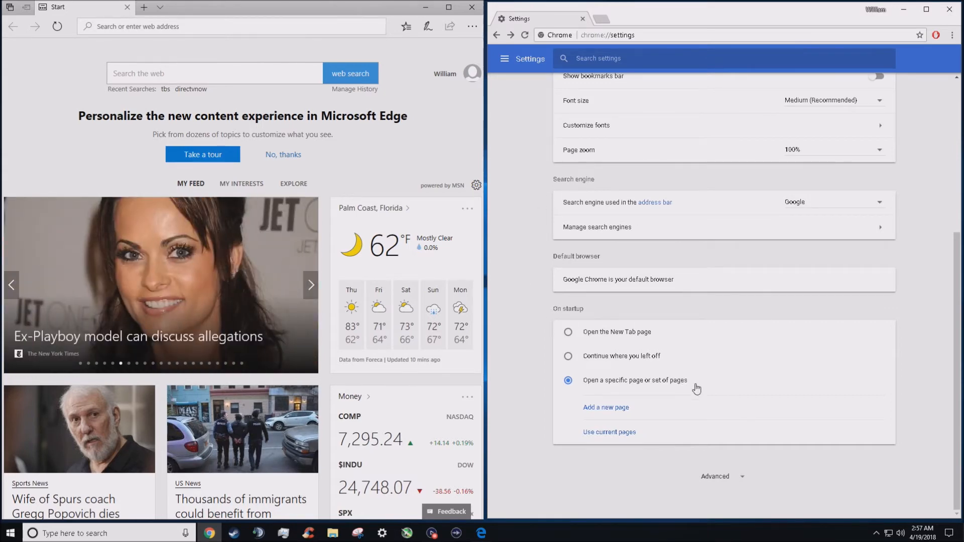
{"action": "mouse_move", "coordinate": [671, 392]}
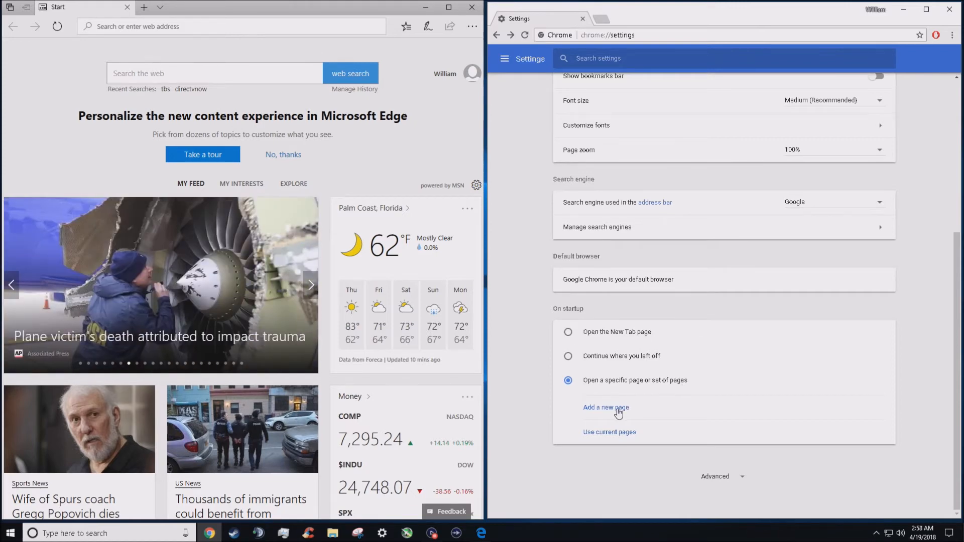
Step: Add kadaza.com as a Chrome startup page and close the browser
{"action": "left_click", "coordinate": [605, 408]}
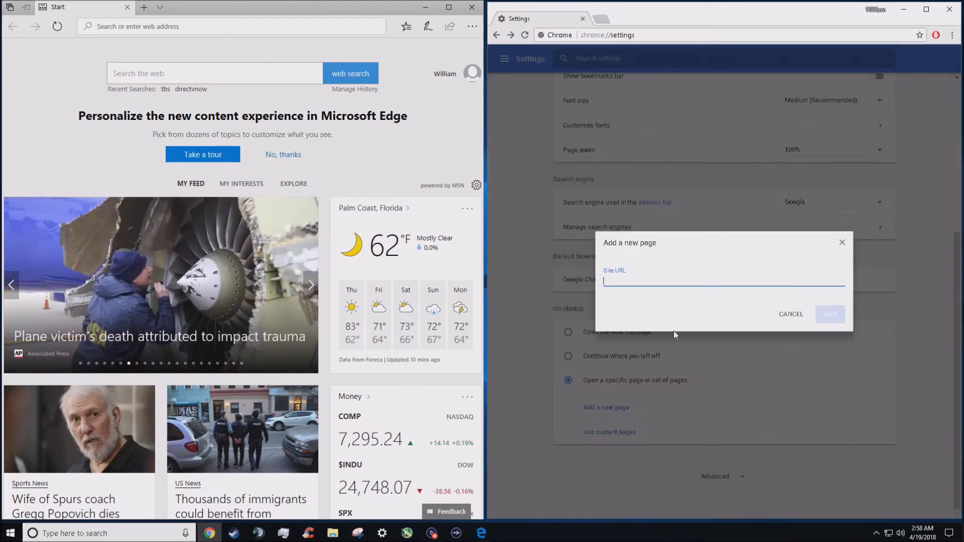
{"action": "type", "text": "kadaza.com"}
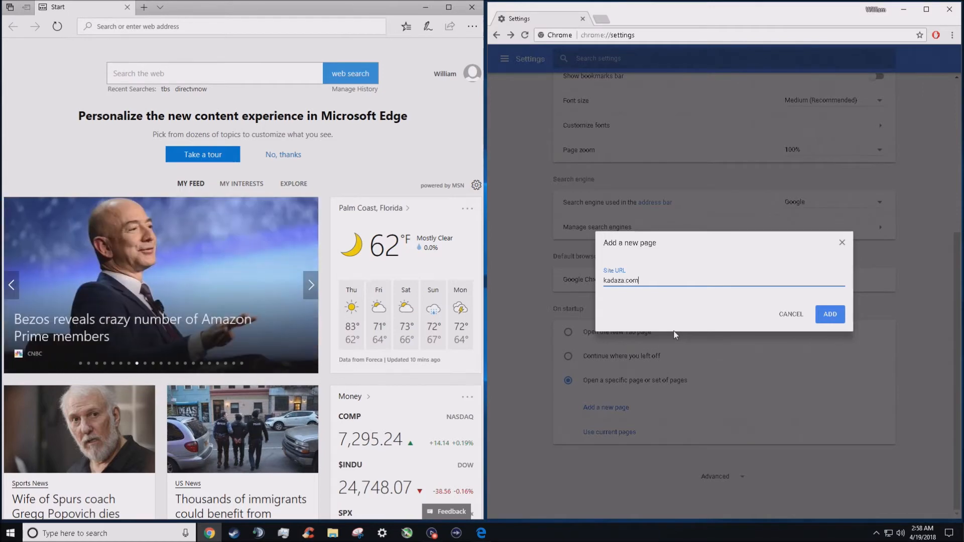
{"action": "left_click", "coordinate": [830, 314]}
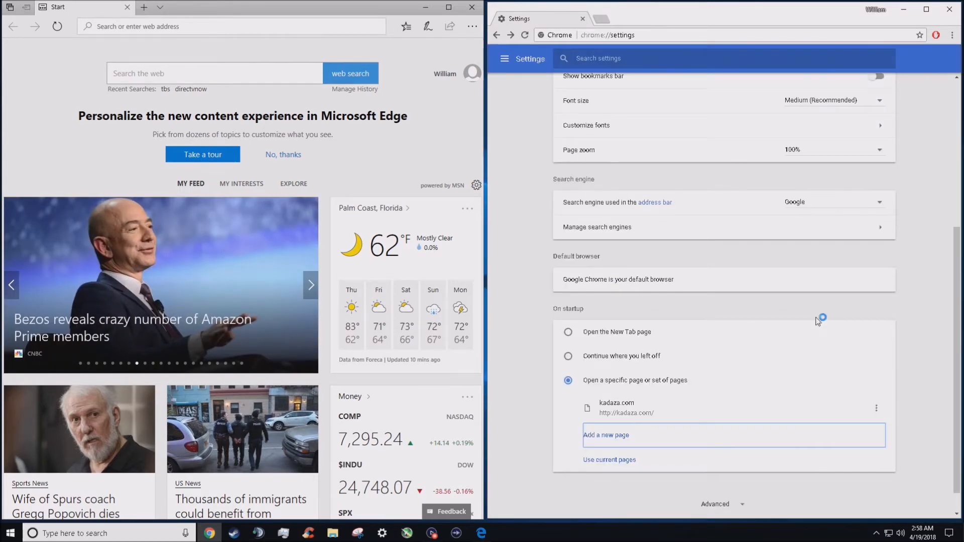
{"action": "mouse_move", "coordinate": [532, 312]}
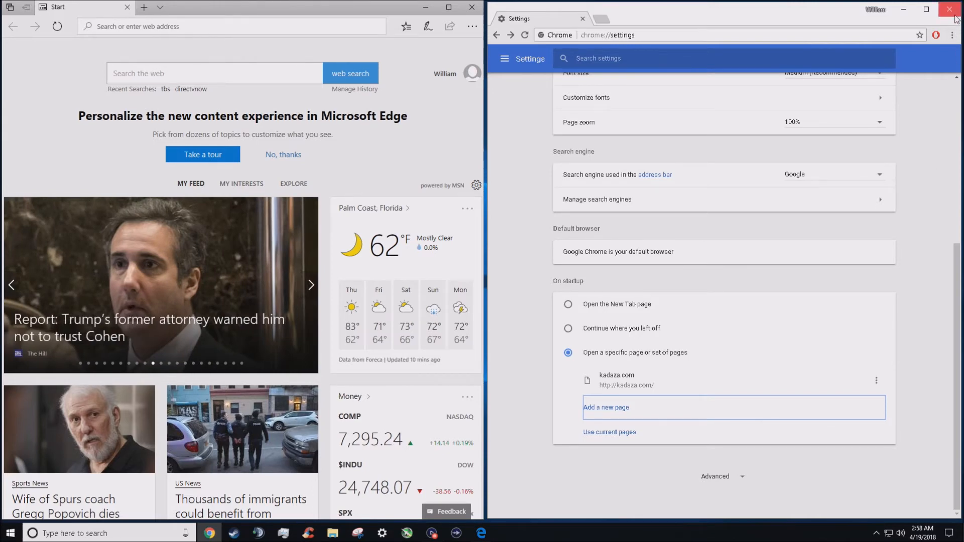
{"action": "left_click", "coordinate": [949, 9]}
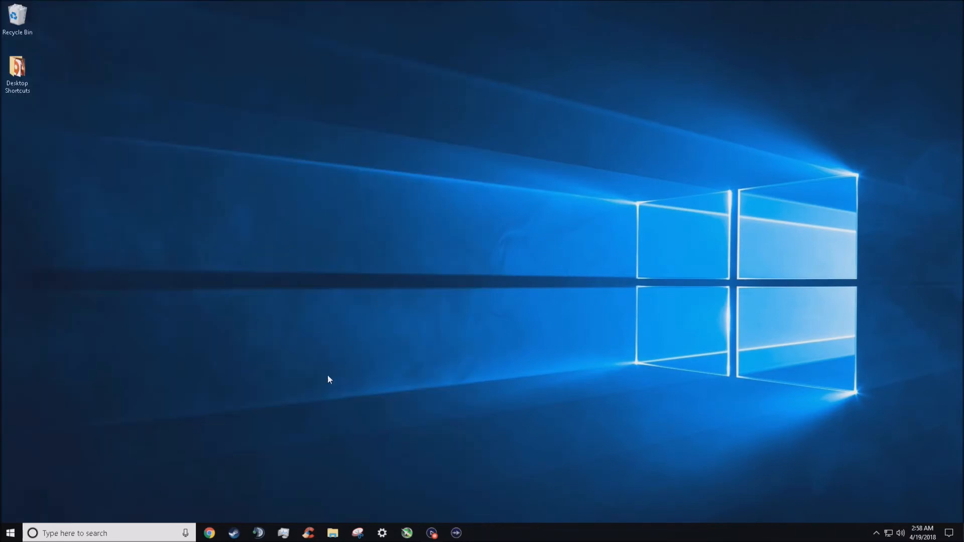
Step: Relaunch Chrome from the taskbar and confirm the Kadaza home page loads
{"action": "left_click", "coordinate": [209, 533]}
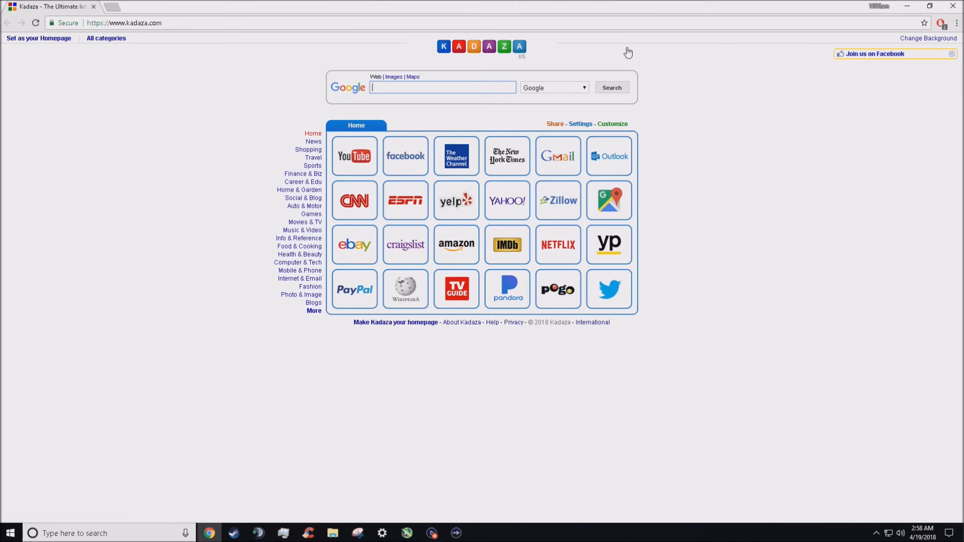
{"action": "mouse_move", "coordinate": [862, 94]}
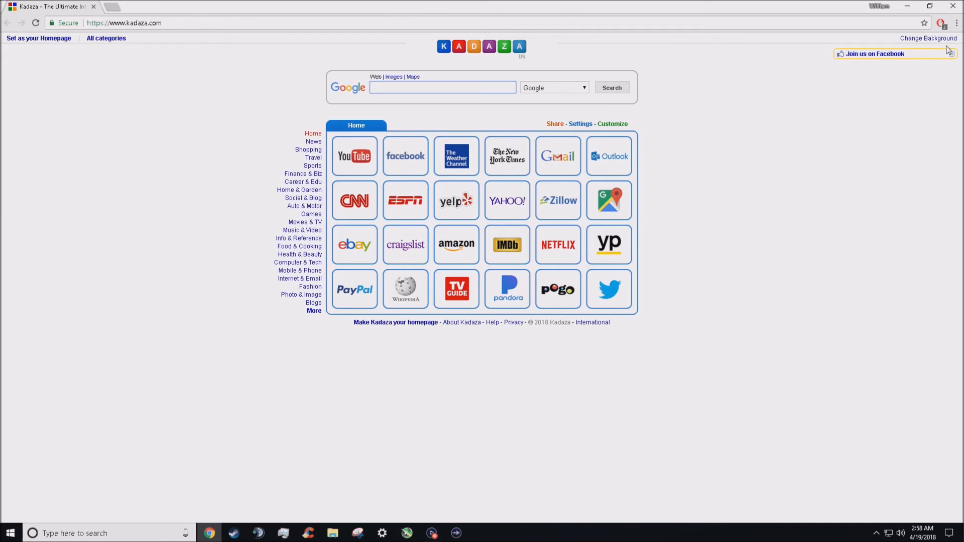
{"action": "mouse_move", "coordinate": [956, 22]}
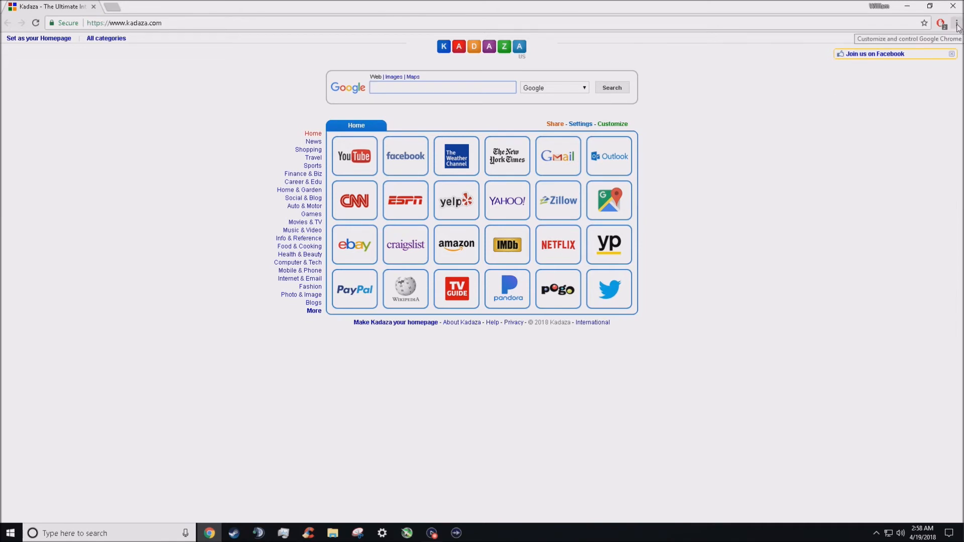
{"action": "left_click", "coordinate": [442, 87]}
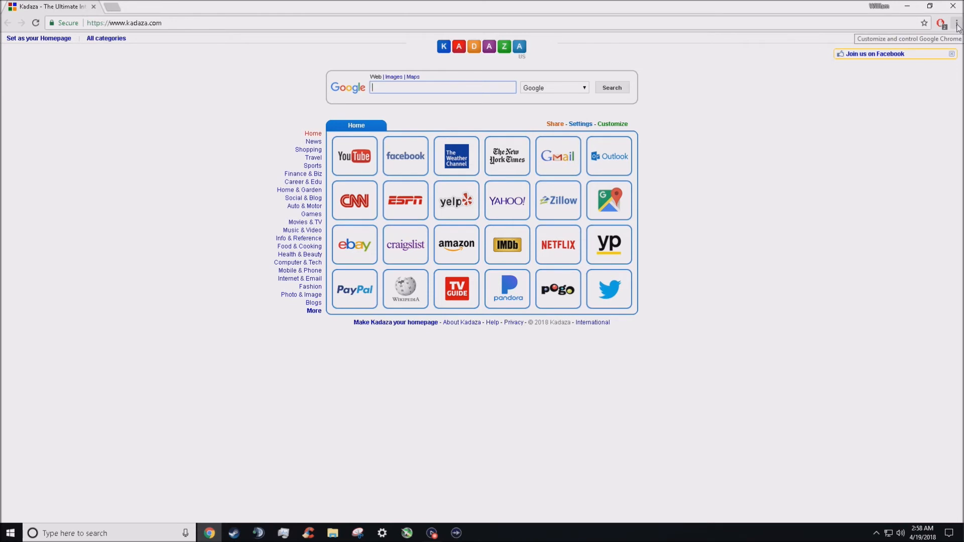
Step: In Chrome Settings under On startup, manage the Kadaza page entry
{"action": "left_click", "coordinate": [957, 23]}
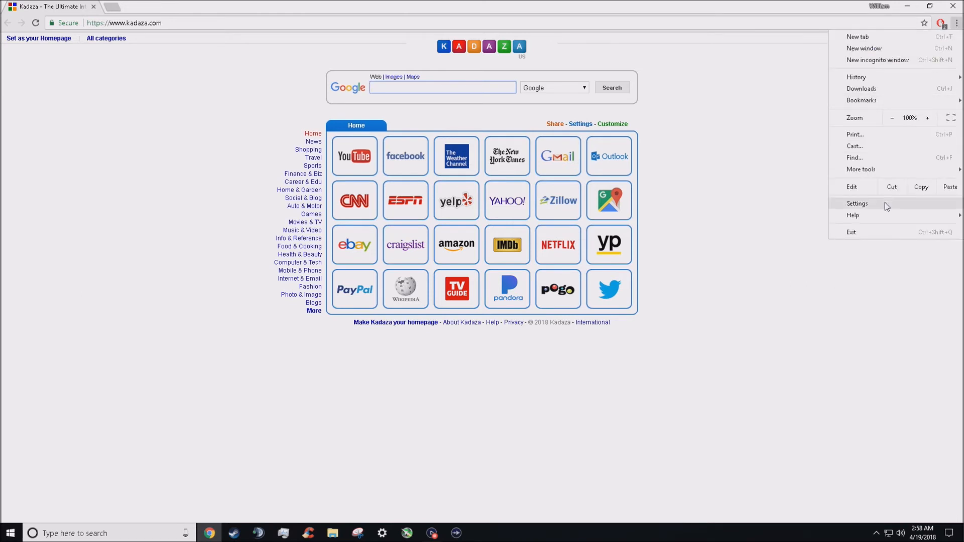
{"action": "left_click", "coordinate": [857, 203]}
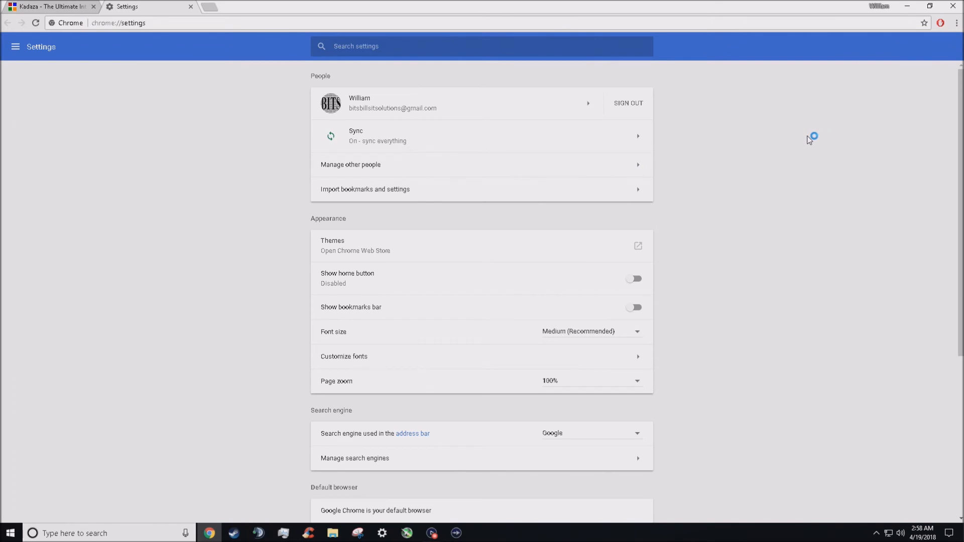
{"action": "scroll", "scroll_direction": "down", "scroll_amount": 3}
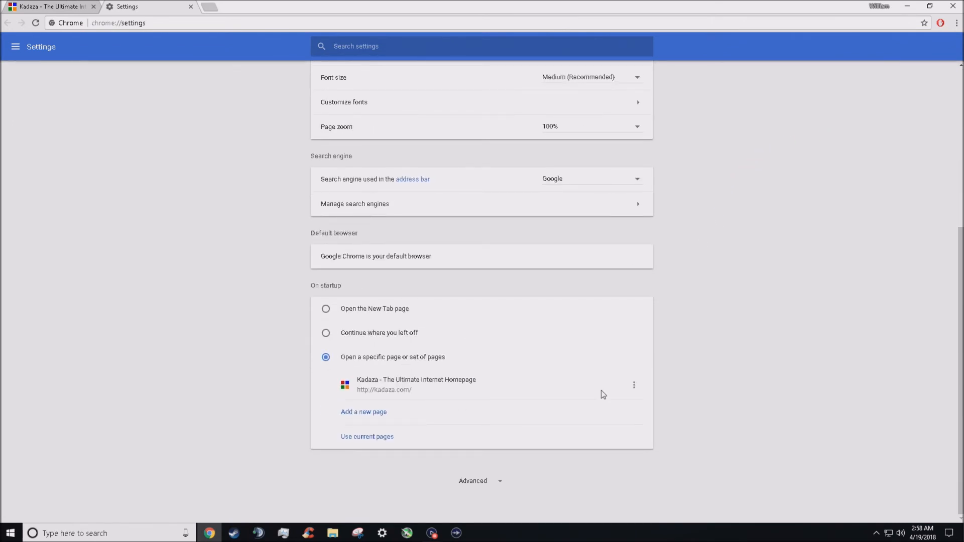
{"action": "left_click", "coordinate": [633, 385]}
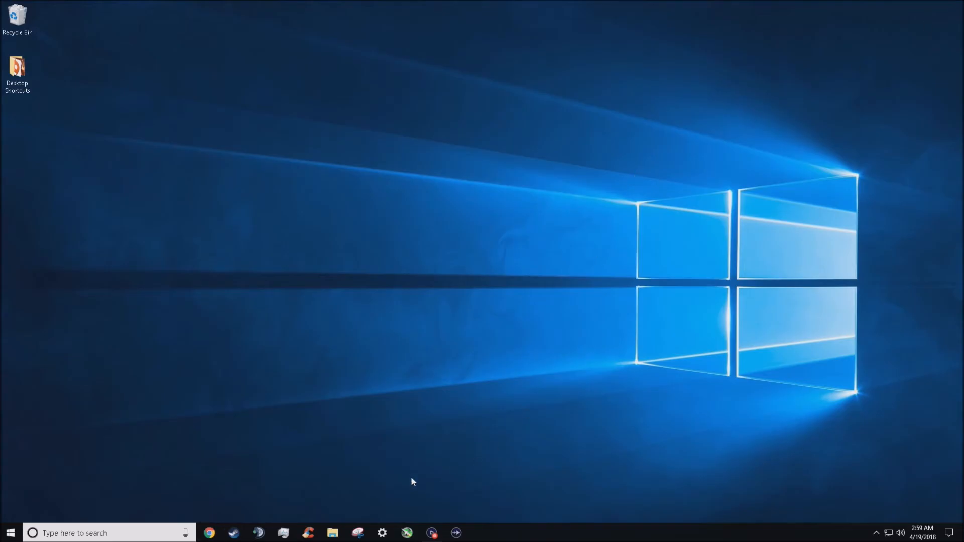
Step: Relaunch Chrome from the taskbar and confirm it opens the plain New Tab page
{"action": "left_click", "coordinate": [209, 533]}
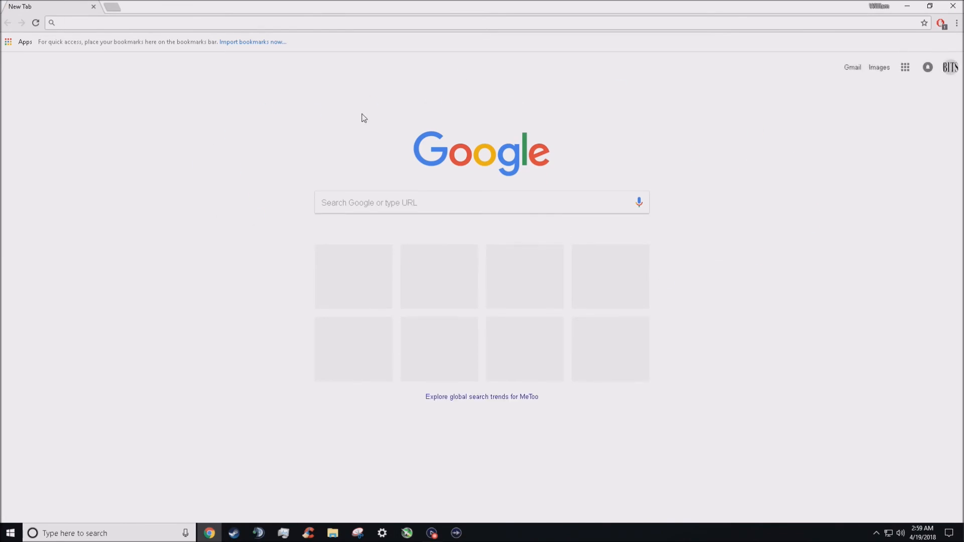
{"action": "mouse_move", "coordinate": [149, 182]}
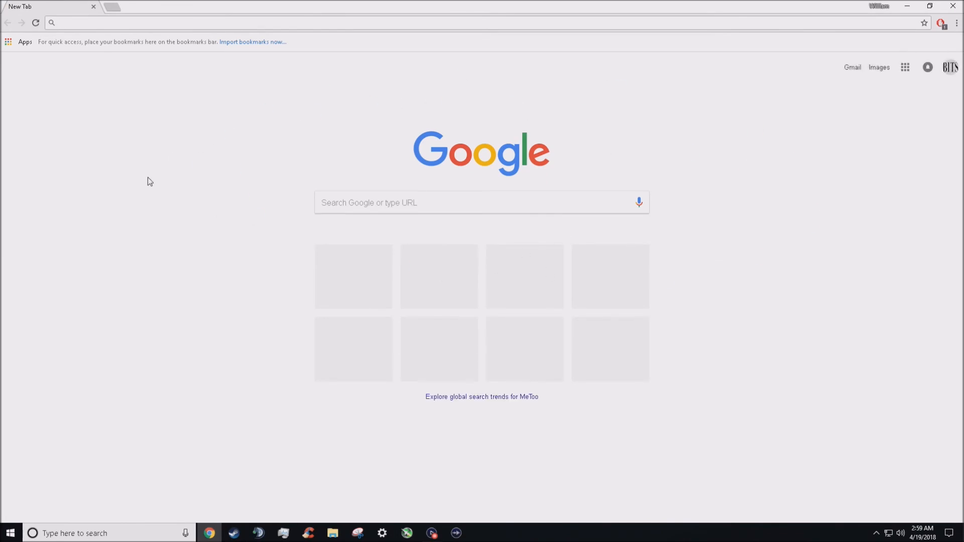
{"action": "mouse_move", "coordinate": [731, 200]}
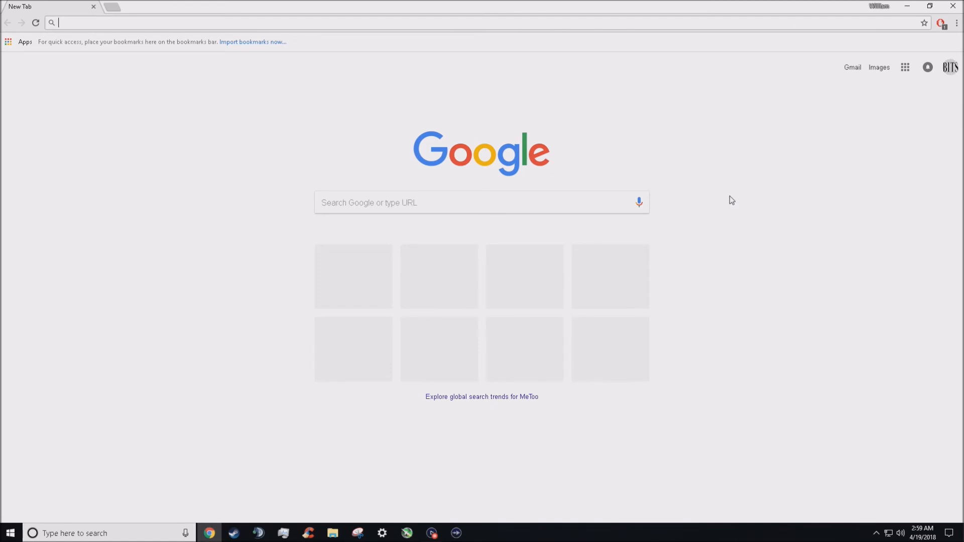
{"action": "mouse_move", "coordinate": [447, 172]}
{"action": "type", "text": "micro"}
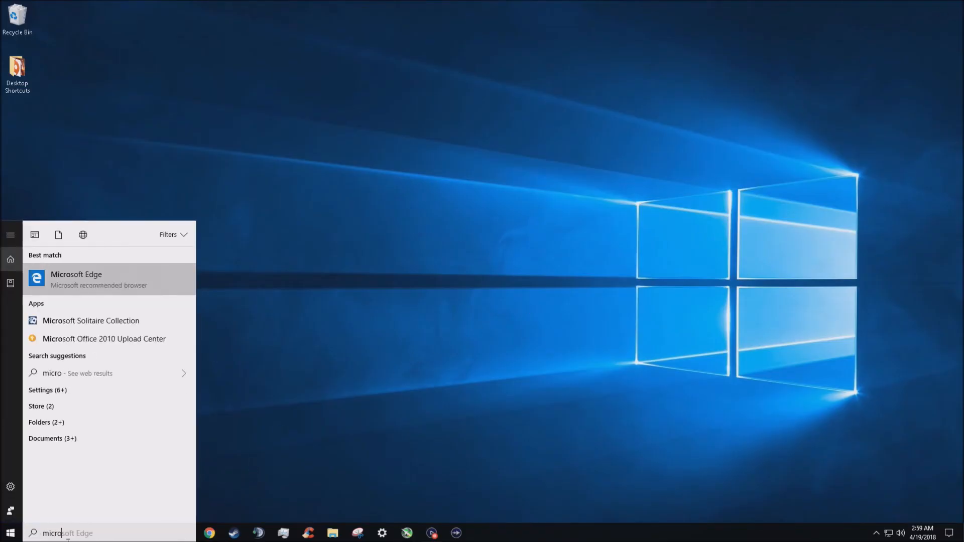
Step: Launch Microsoft Edge from the Start menu search results
{"action": "left_click", "coordinate": [75, 279]}
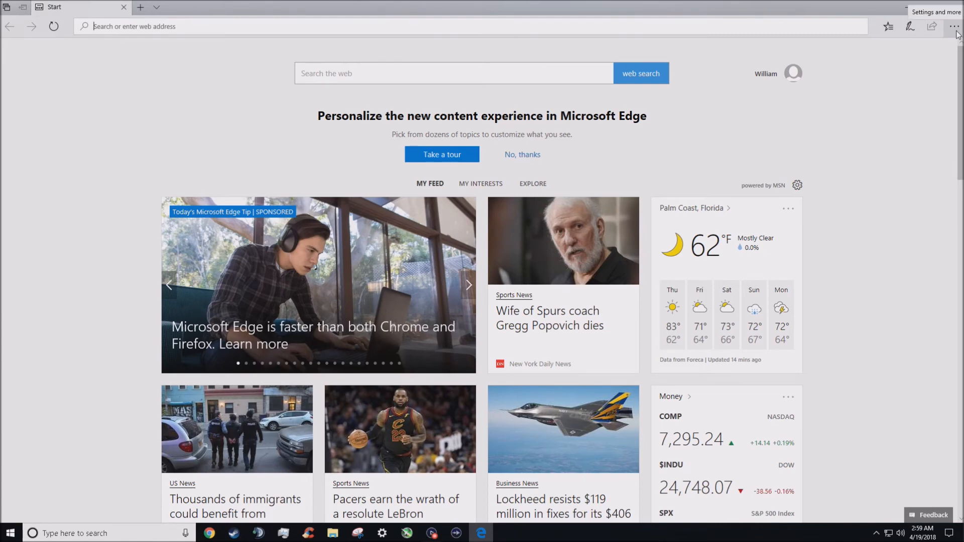
Step: Open Edge's advanced settings to show Bing as the address-bar search engine
{"action": "left_click", "coordinate": [954, 26]}
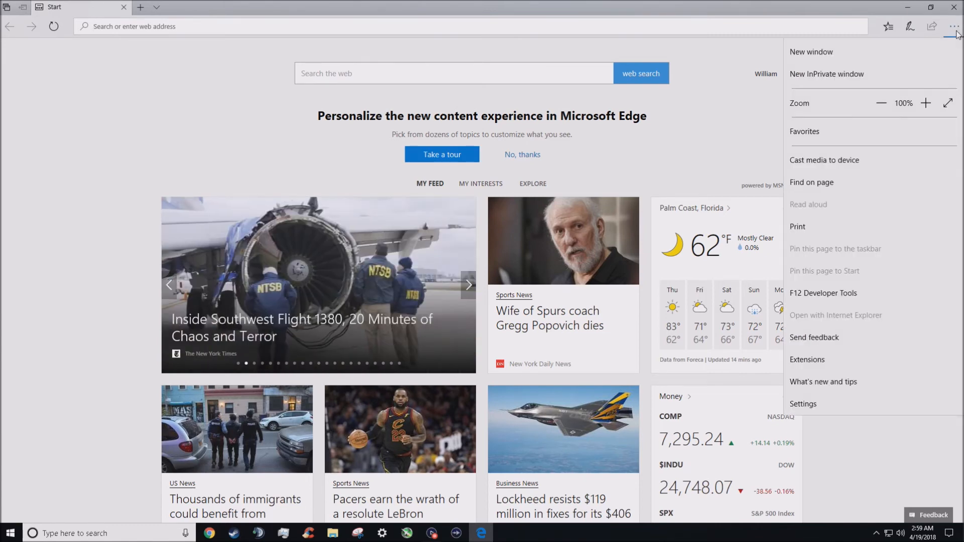
{"action": "mouse_move", "coordinate": [803, 404]}
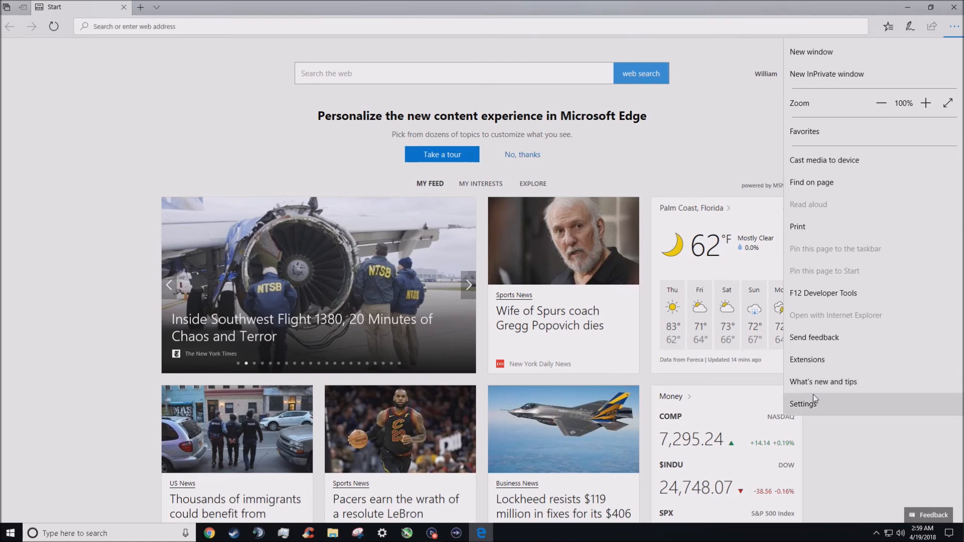
{"action": "left_click", "coordinate": [804, 404]}
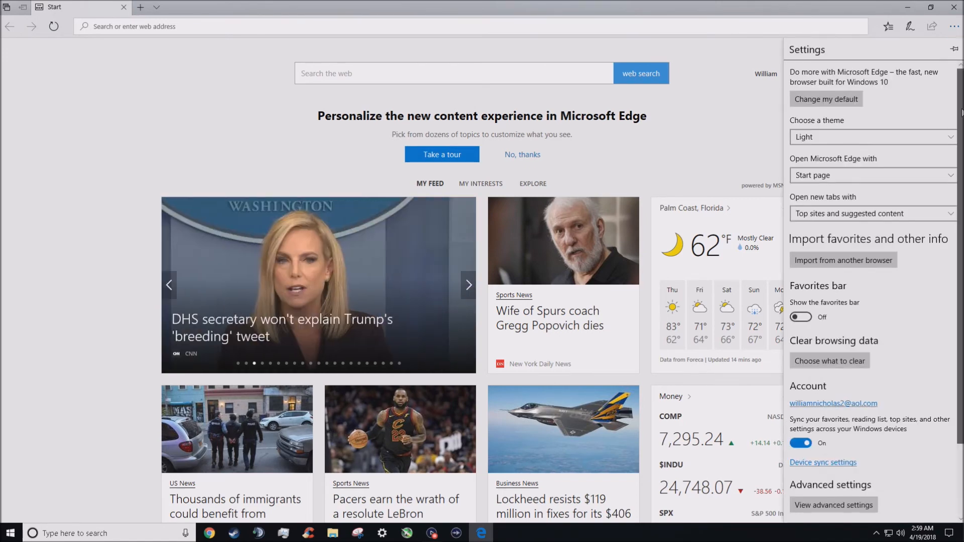
{"action": "left_click", "coordinate": [834, 505]}
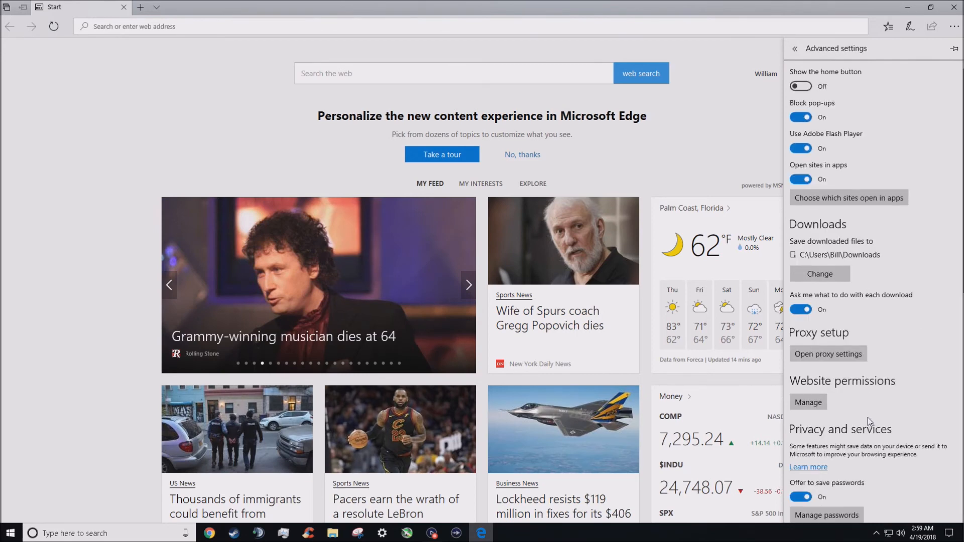
{"action": "scroll", "scroll_direction": "down", "scroll_amount": 3}
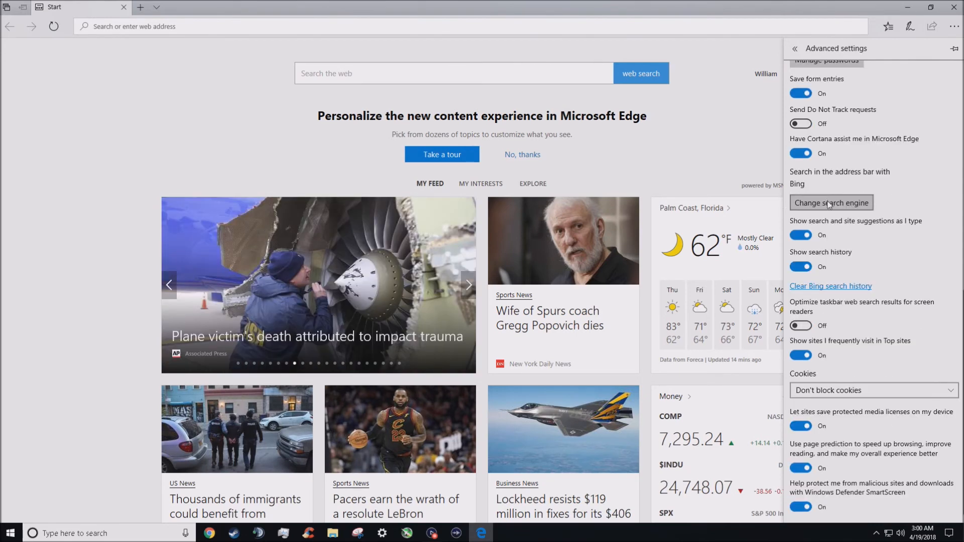
Step: Check that Bing (default) is Edge's only search engine, then return to main settings
{"action": "left_click", "coordinate": [830, 203]}
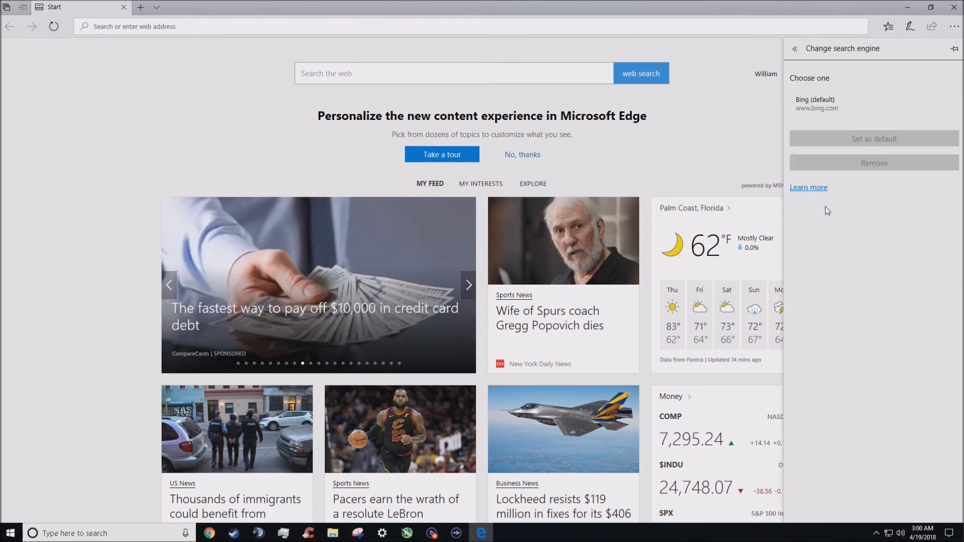
{"action": "mouse_move", "coordinate": [811, 112]}
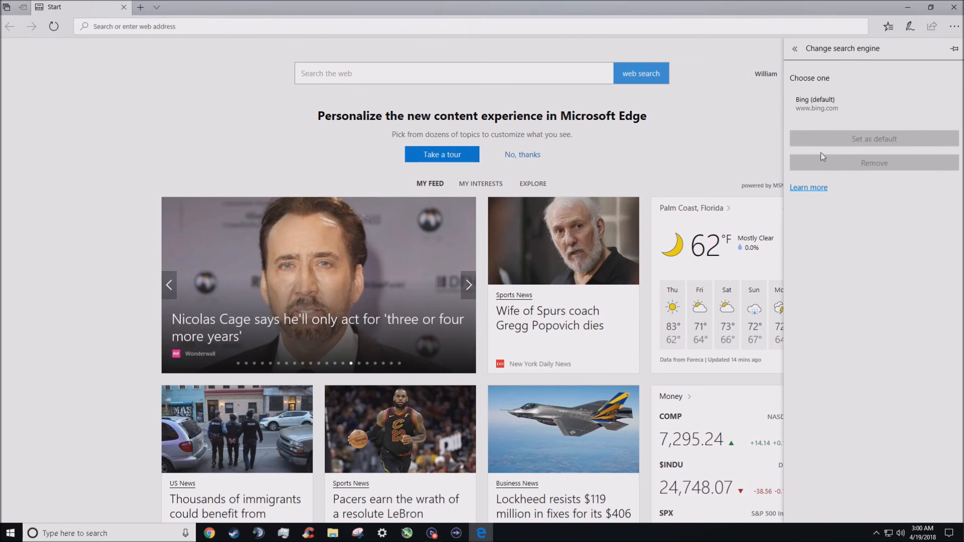
{"action": "mouse_move", "coordinate": [830, 162]}
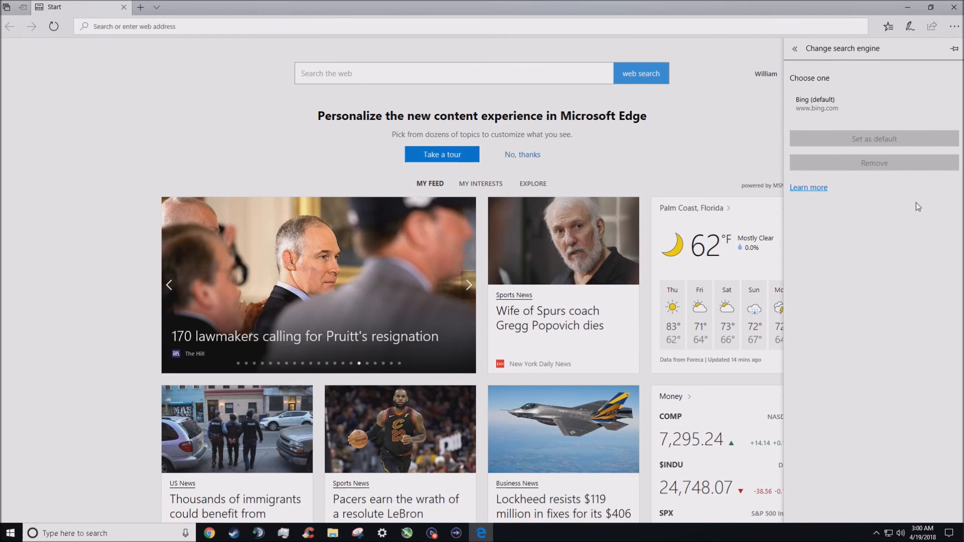
{"action": "mouse_move", "coordinate": [860, 135]}
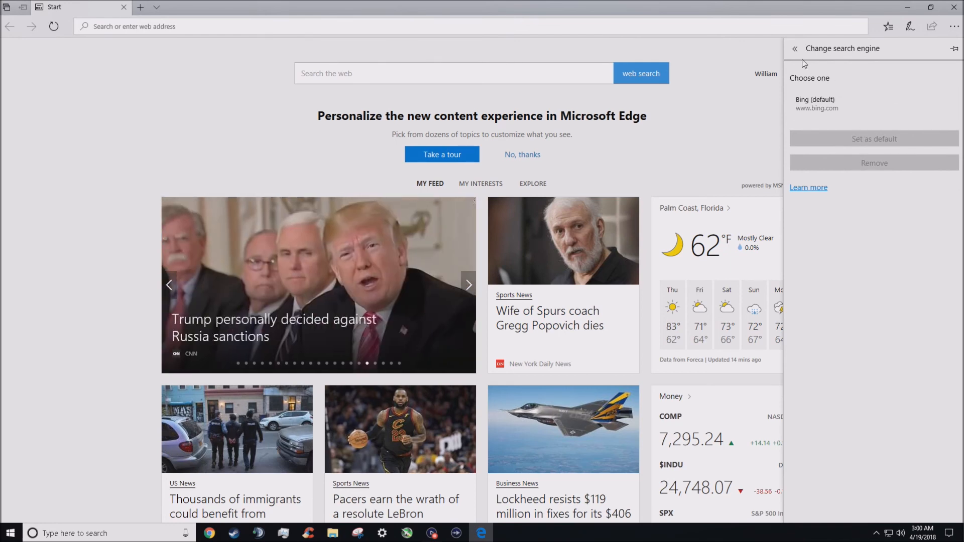
{"action": "left_click", "coordinate": [795, 48]}
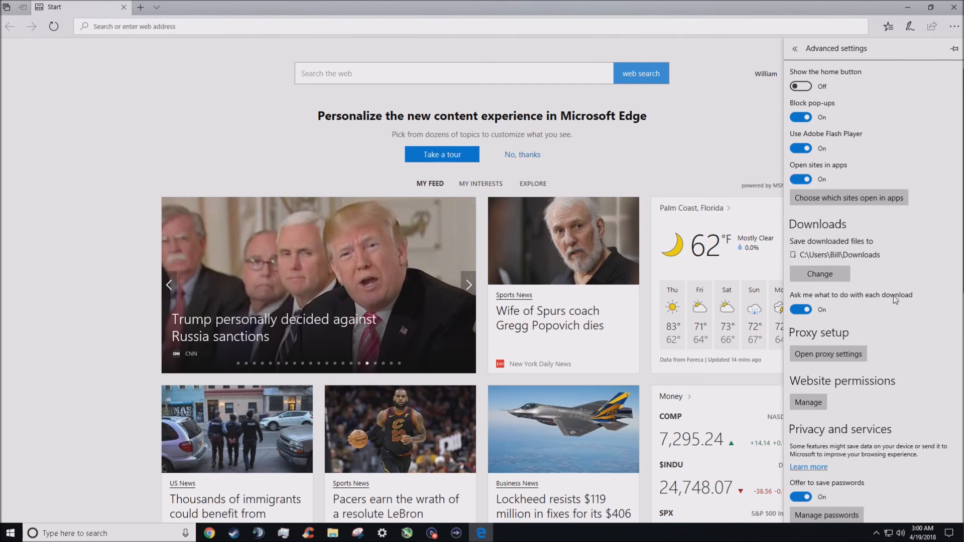
{"action": "scroll", "scroll_direction": "down", "scroll_amount": 3}
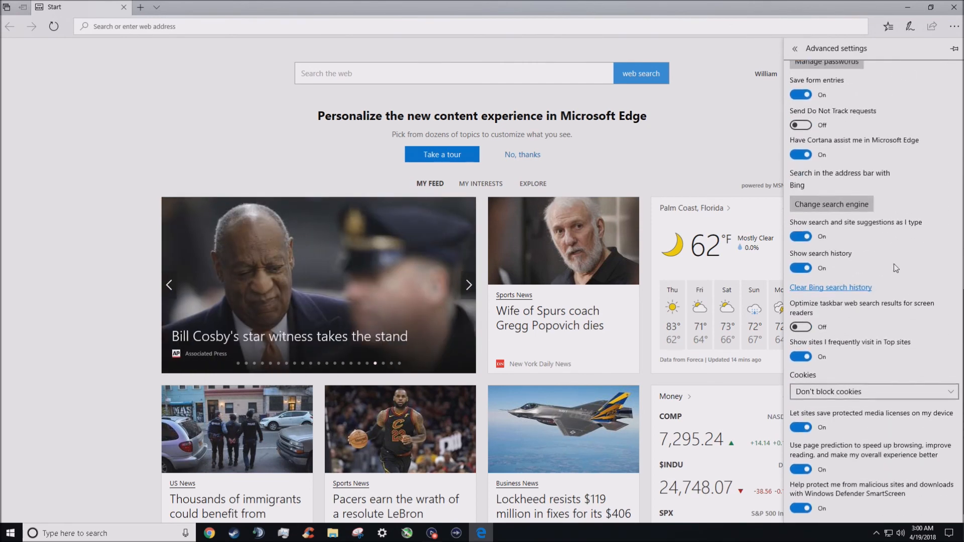
{"action": "left_click", "coordinate": [794, 48]}
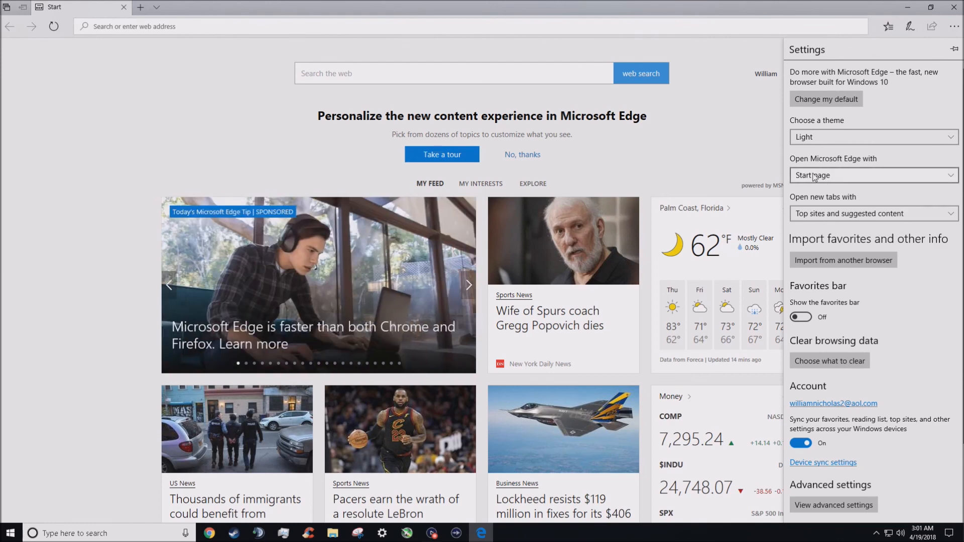
Step: Review Edge's startup choices, including a specific page, and settle on opening with Start page
{"action": "left_click", "coordinate": [873, 176]}
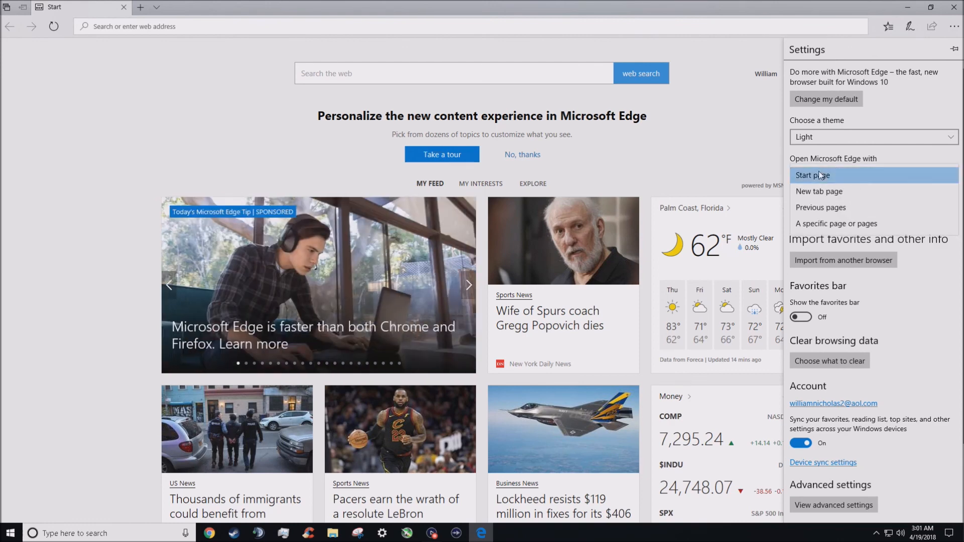
{"action": "mouse_move", "coordinate": [835, 181]}
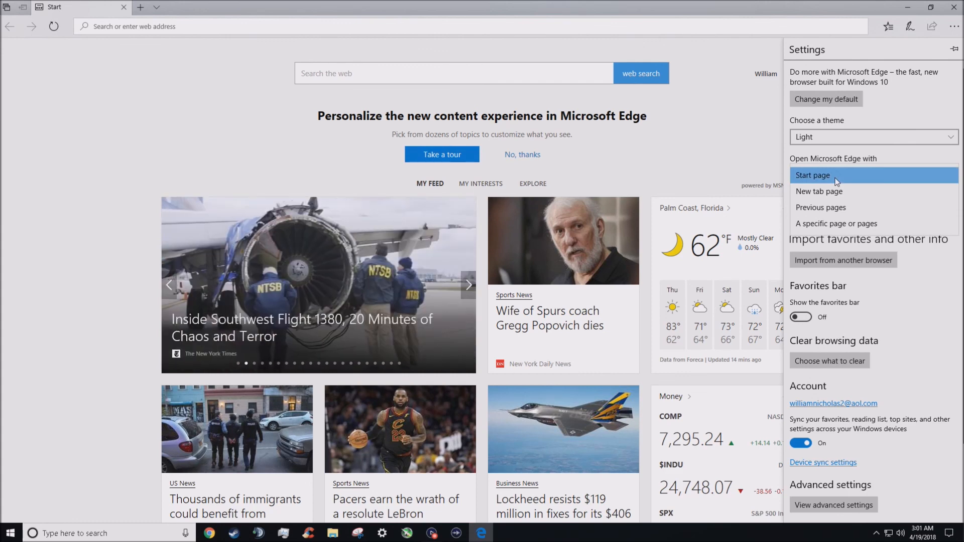
{"action": "mouse_move", "coordinate": [817, 177]}
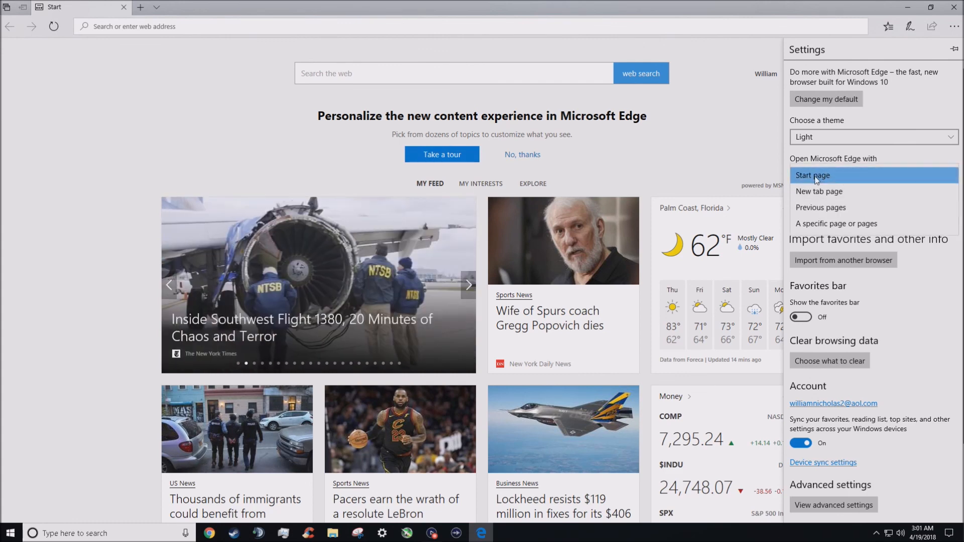
{"action": "left_click", "coordinate": [811, 175]}
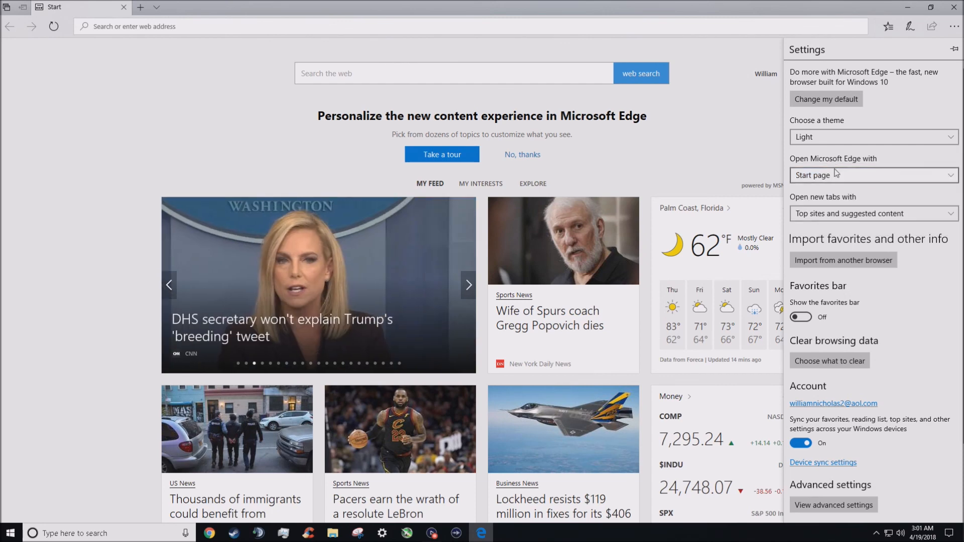
{"action": "left_click", "coordinate": [873, 175]}
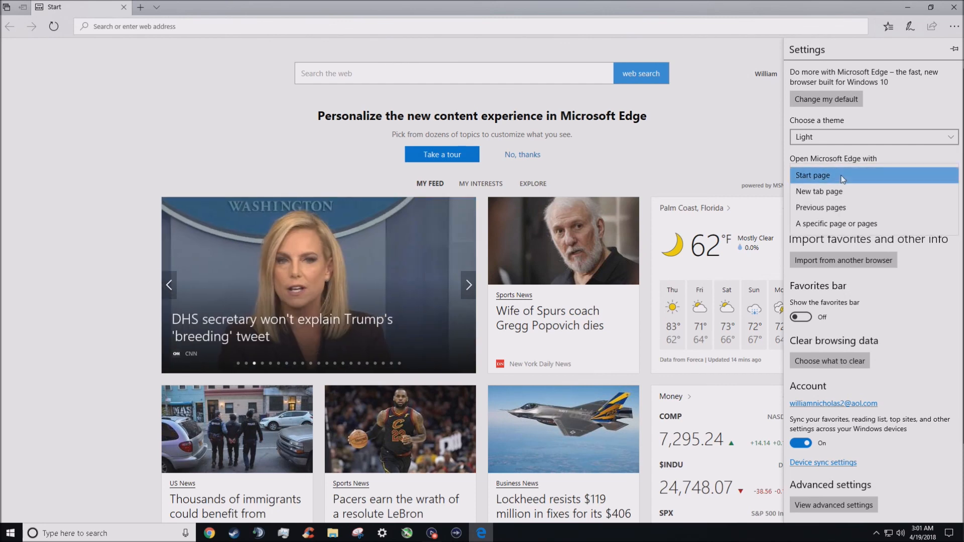
{"action": "mouse_move", "coordinate": [836, 223]}
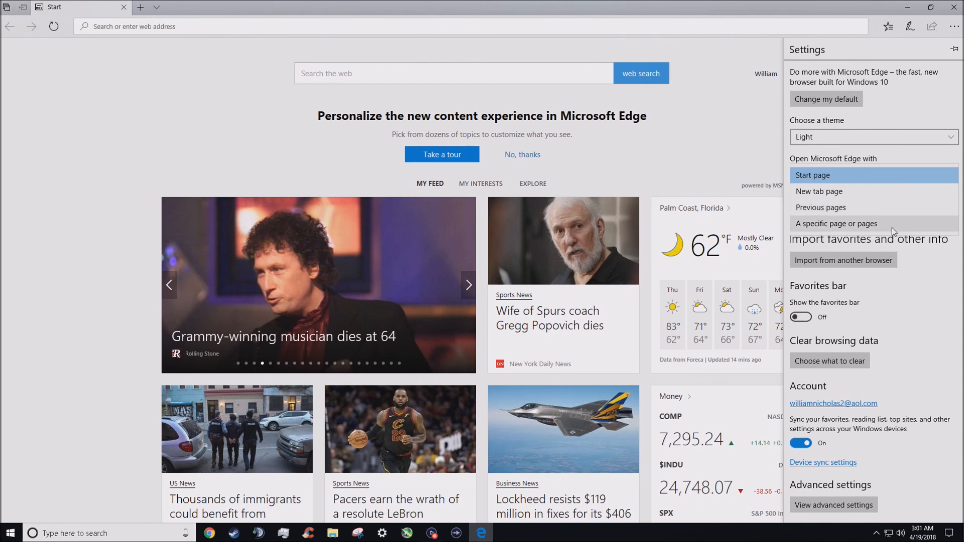
{"action": "left_click", "coordinate": [836, 223]}
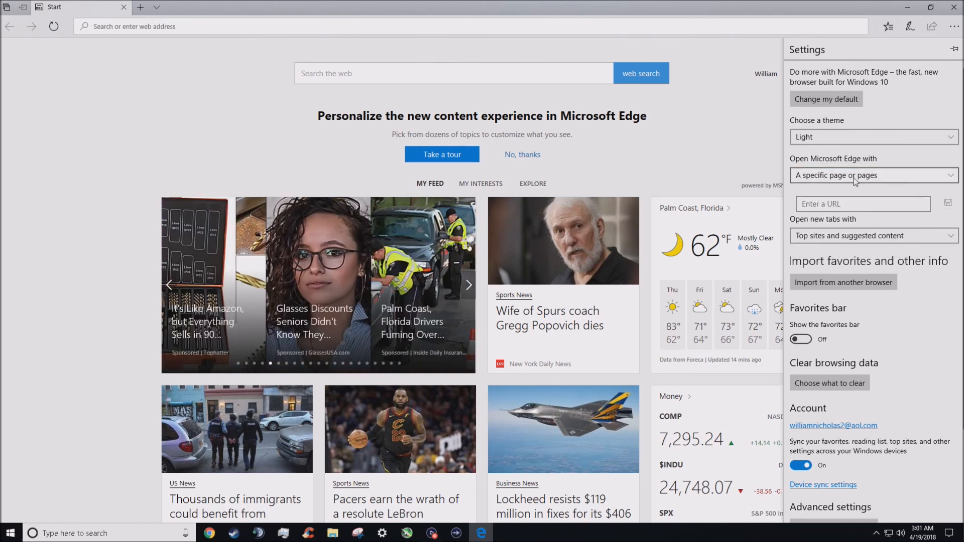
{"action": "left_click", "coordinate": [872, 176]}
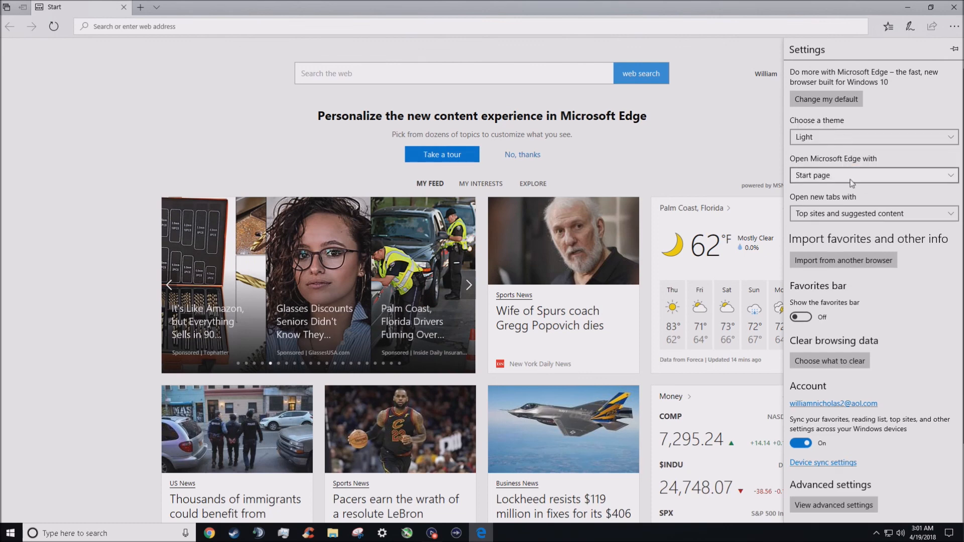
{"action": "mouse_move", "coordinate": [915, 258]}
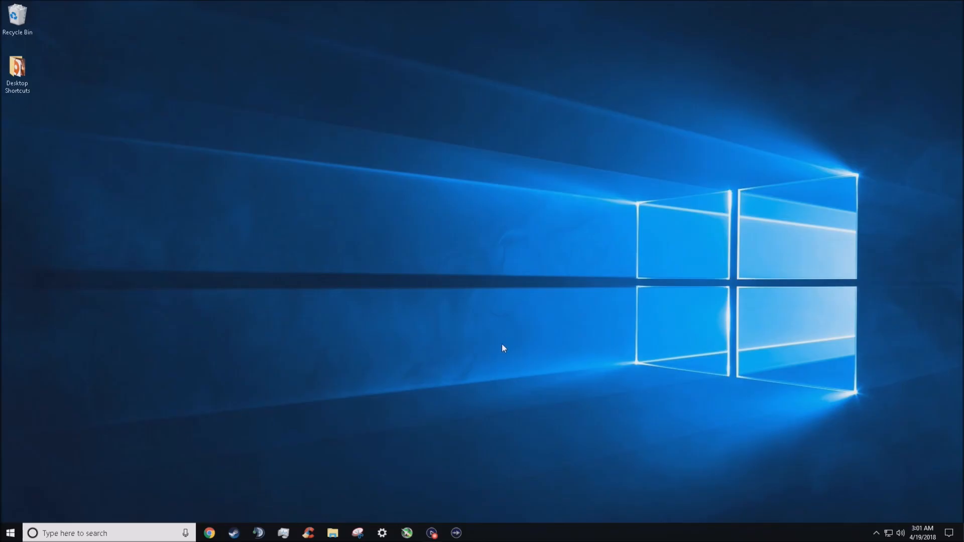
{"action": "mouse_move", "coordinate": [439, 451]}
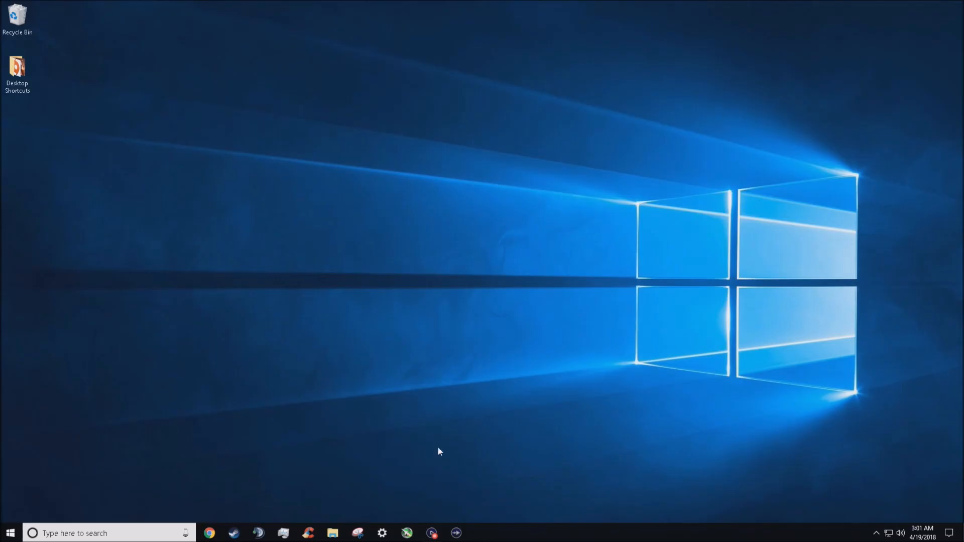